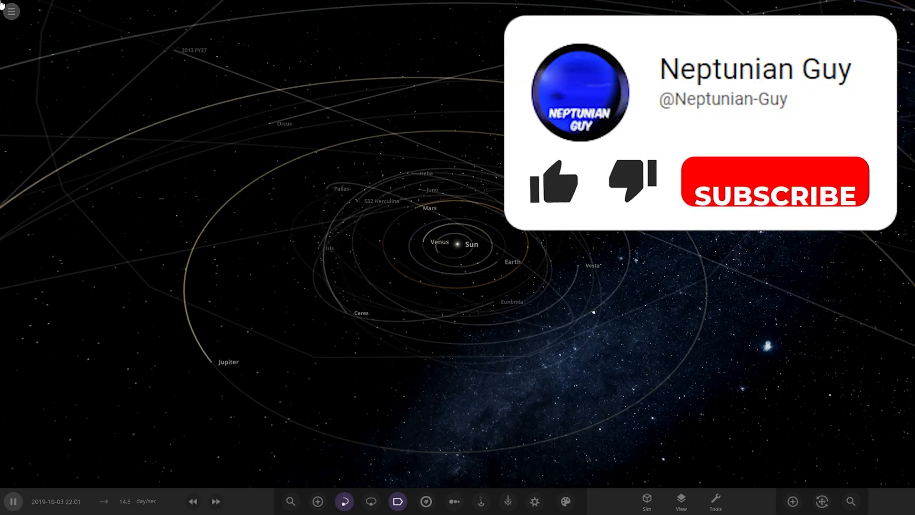
# - Bring up the My Sims list from the main menu's Open existing simulation entry
pyautogui.click(11, 10)
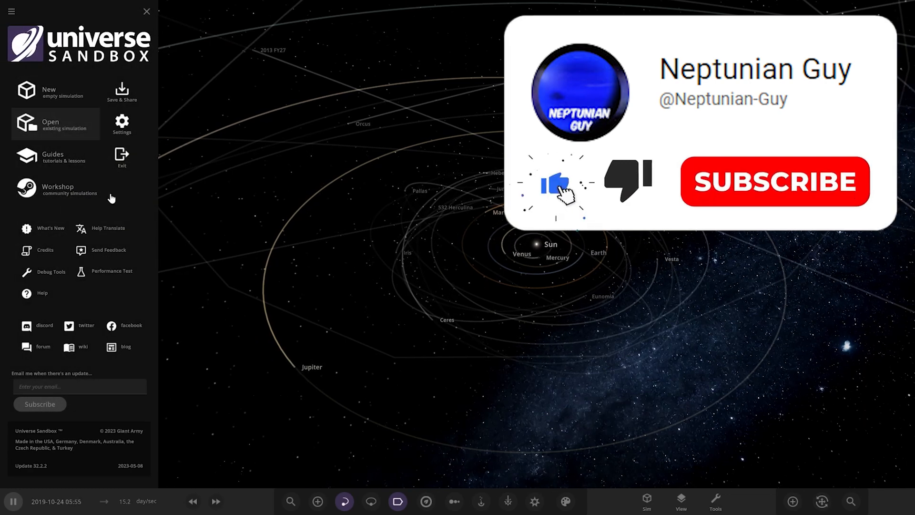
pyautogui.click(51, 123)
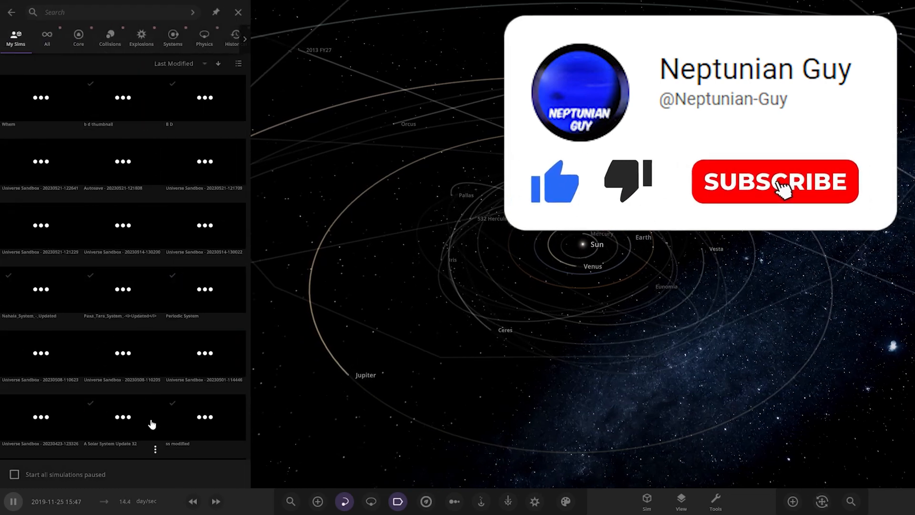
pyautogui.moveTo(17, 119)
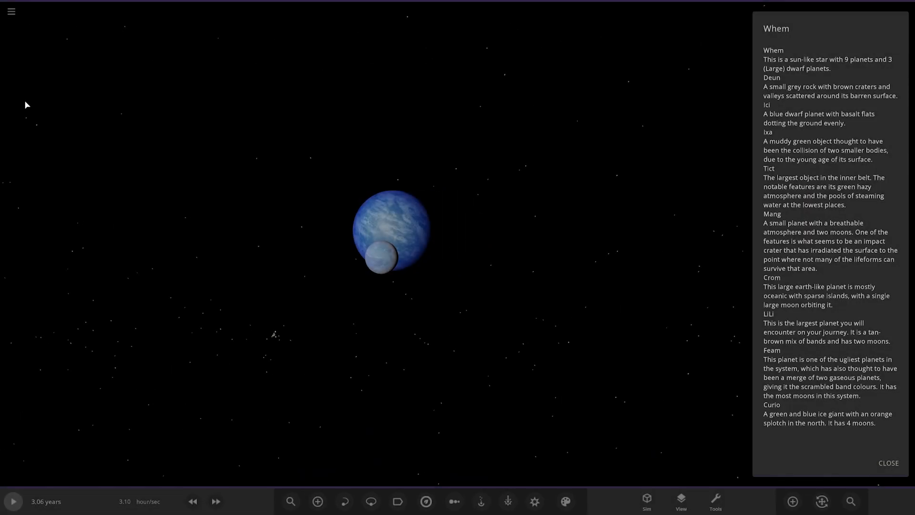
pyautogui.moveTo(336, 278)
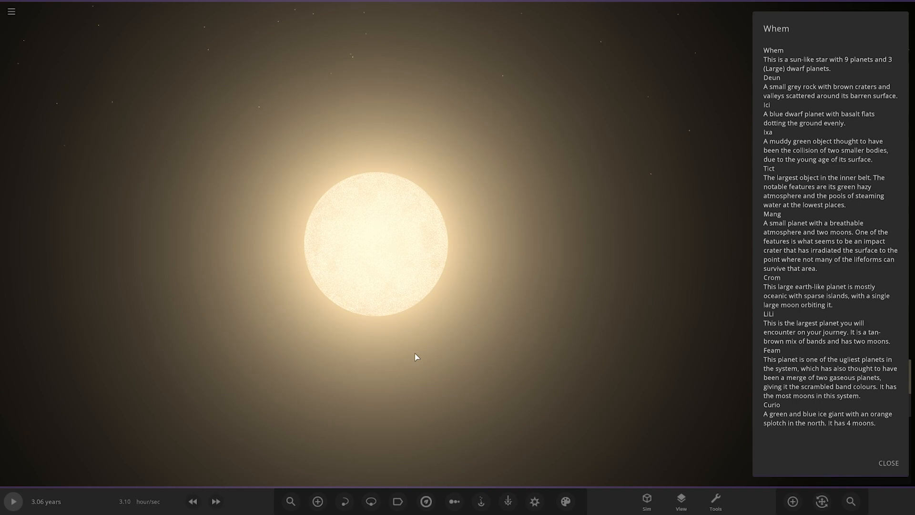
# - Show orbit paths and name labels, pulling back to see all orbits around Whem
pyautogui.click(371, 500)
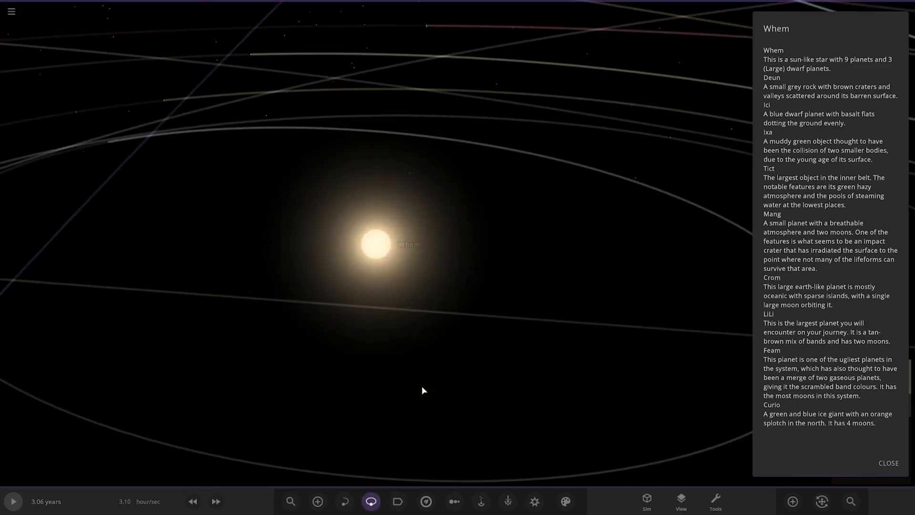
pyautogui.click(317, 501)
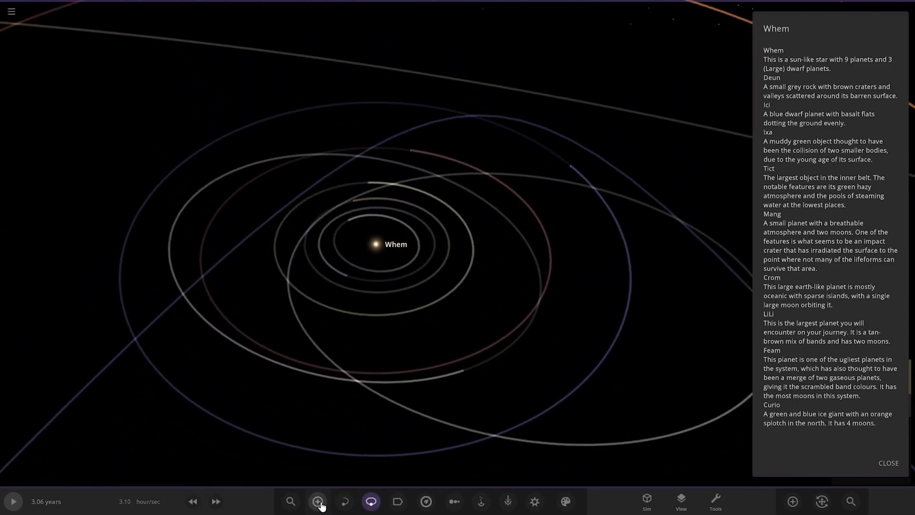
pyautogui.click(398, 501)
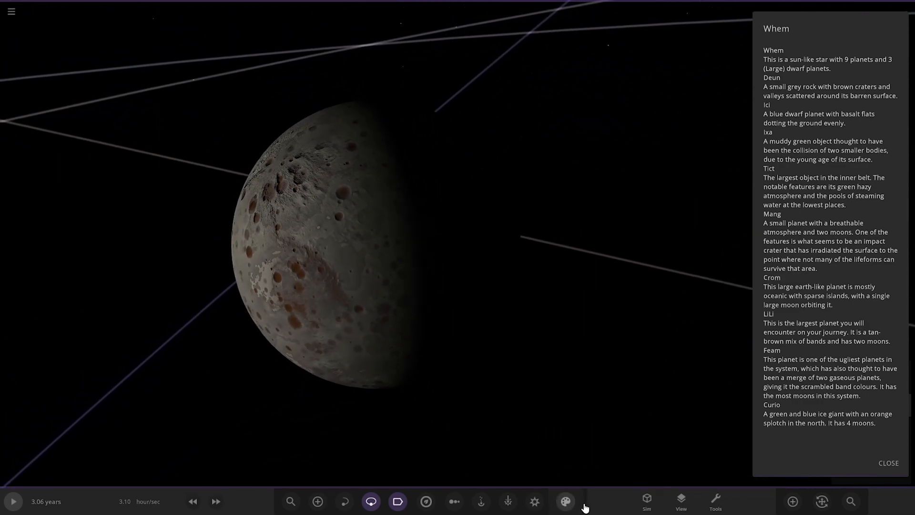
pyautogui.click(680, 500)
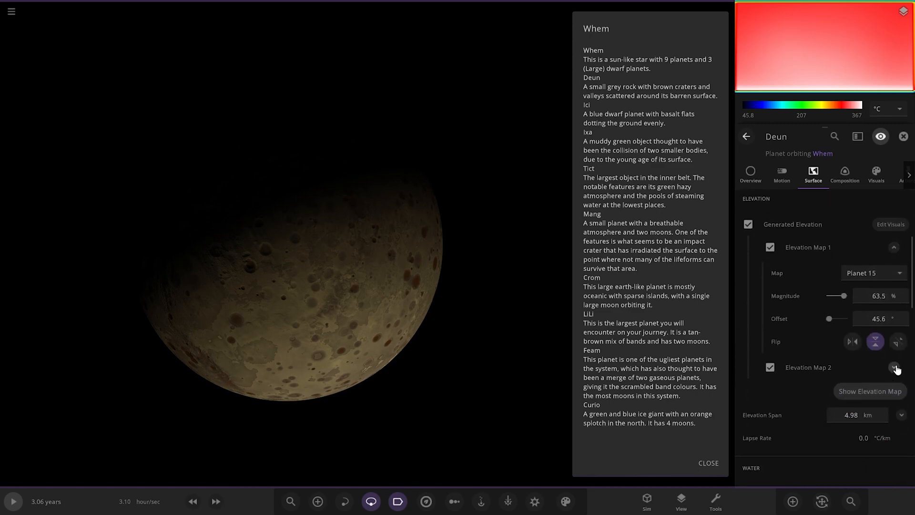
pyautogui.click(896, 368)
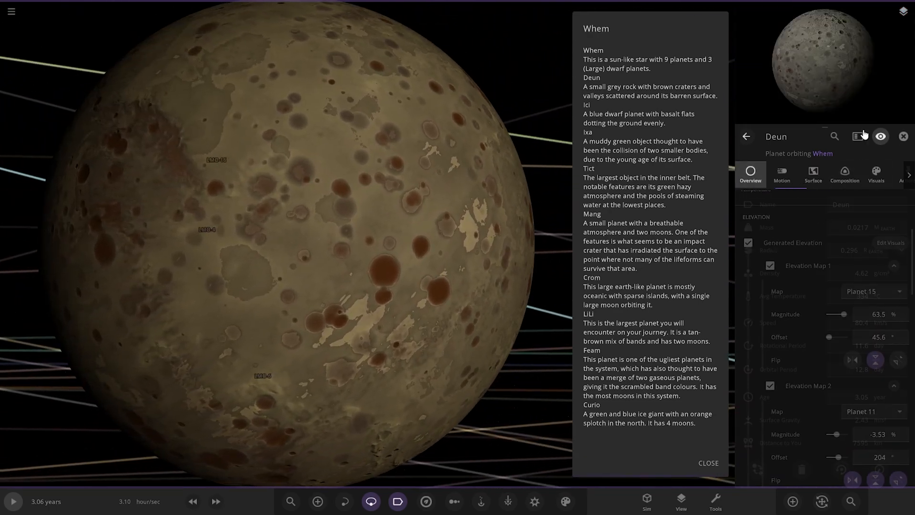
pyautogui.click(903, 136)
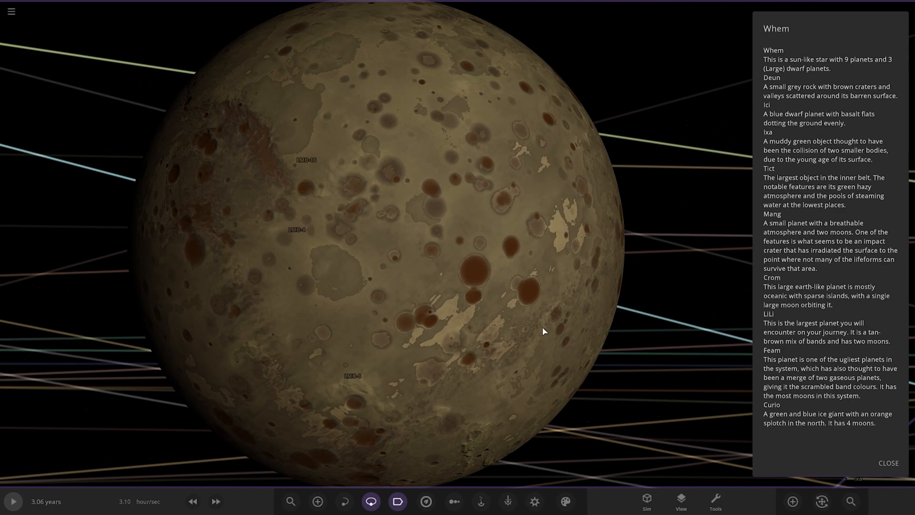
# - Rotate the camera around Deun before moving to the muddy green planet
pyautogui.moveTo(543, 332); pyautogui.dragTo(360, 314)
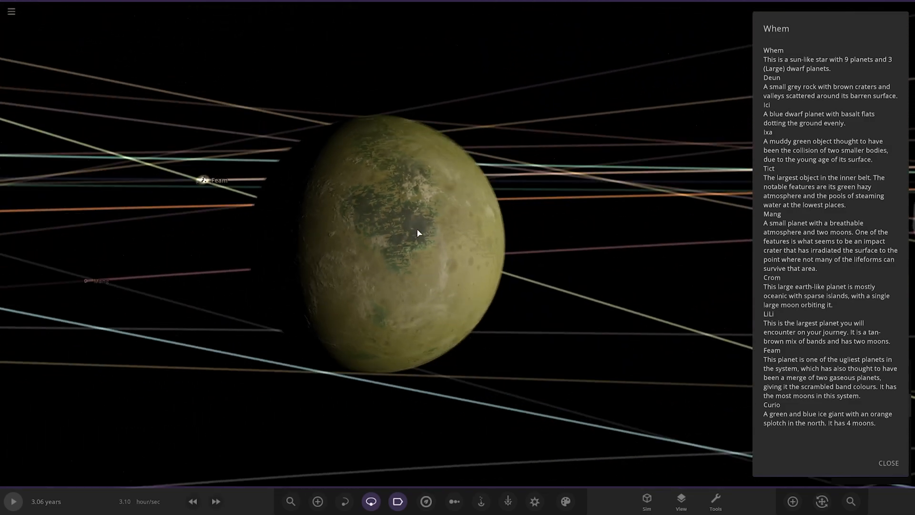
# - Pull back to the inner orbits showing Nibiru's eccentric flyby path
pyautogui.moveTo(417, 234); pyautogui.dragTo(330, 275)
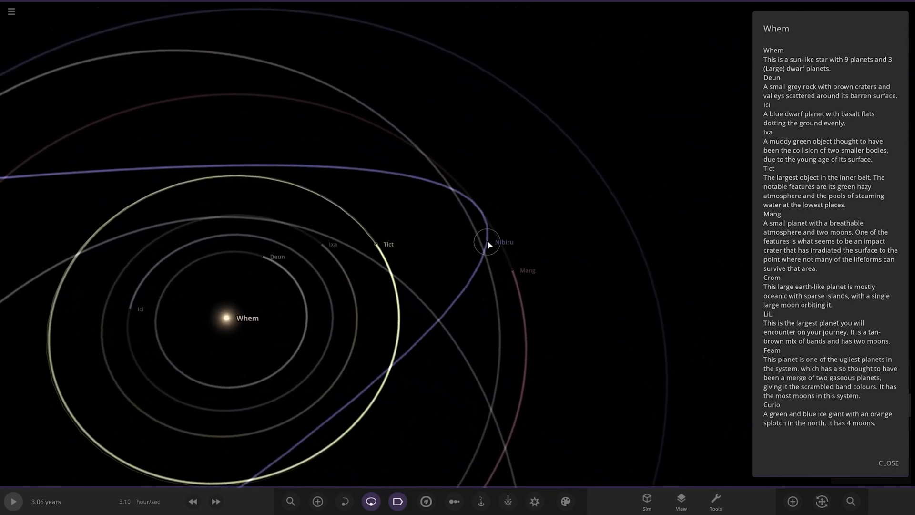
pyautogui.moveTo(781, 204)
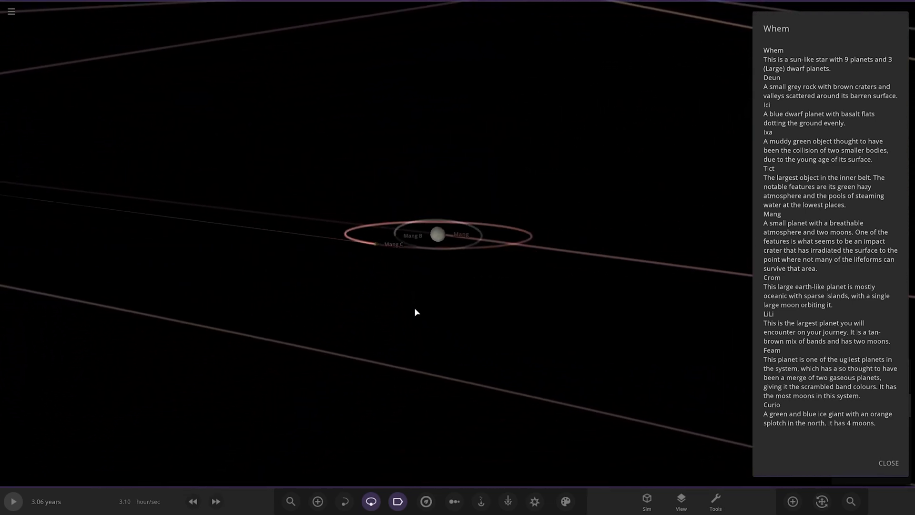
# - Zoom toward Crom Proxima and show the objects' orbit paths
pyautogui.scroll(-3)
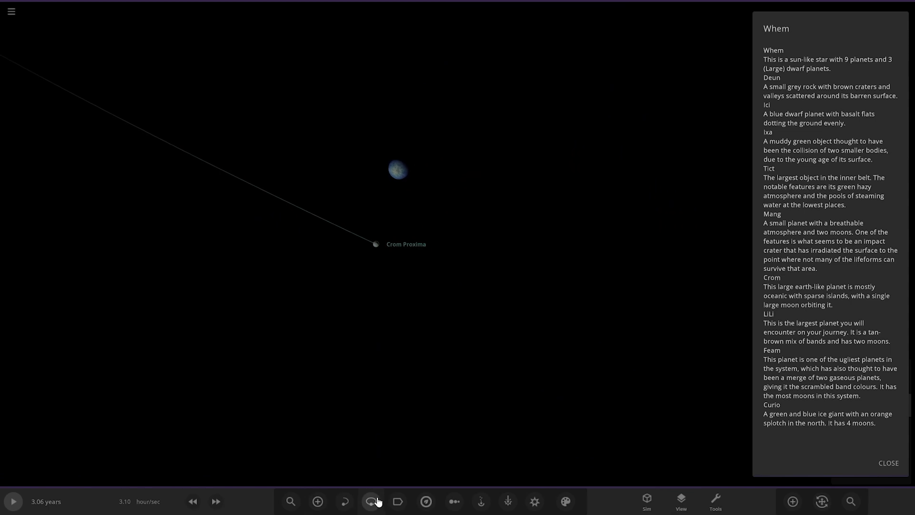
pyautogui.click(371, 500)
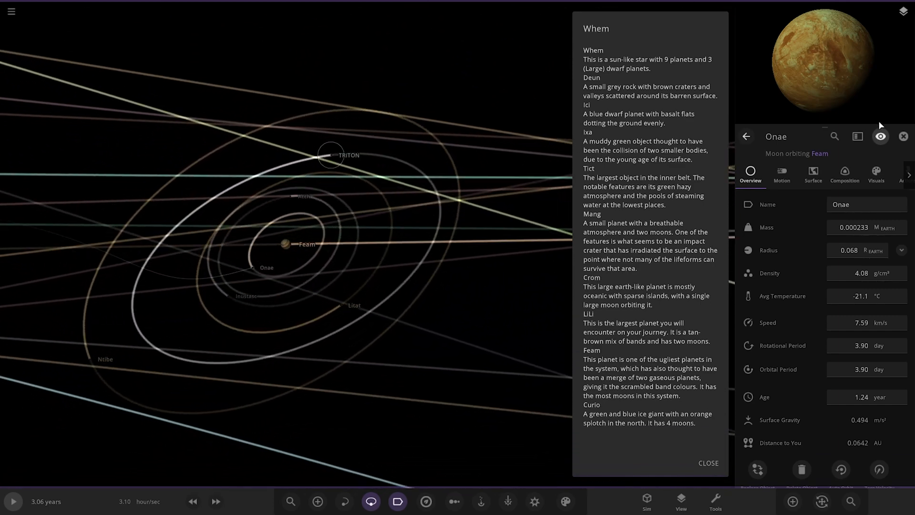
# - Bring up details for Feam's moon Ntibe, then select another of its moons
pyautogui.click(331, 154)
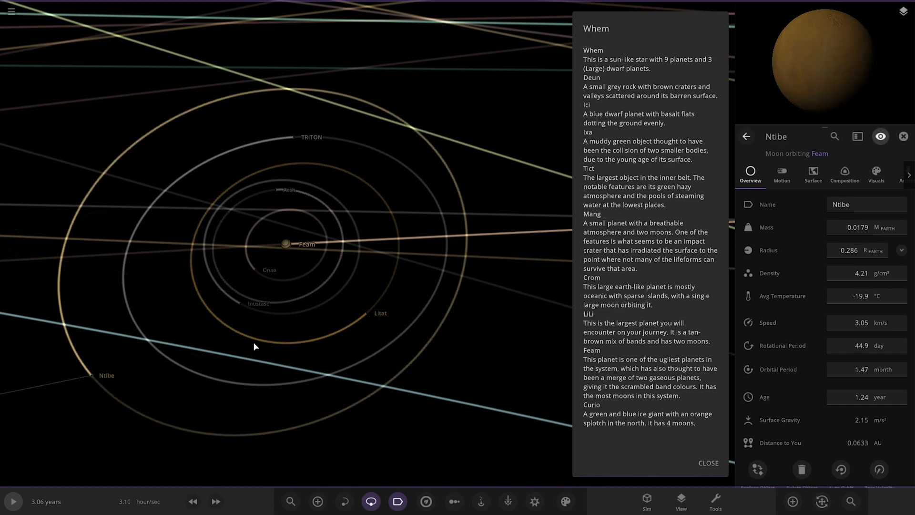
pyautogui.click(276, 188)
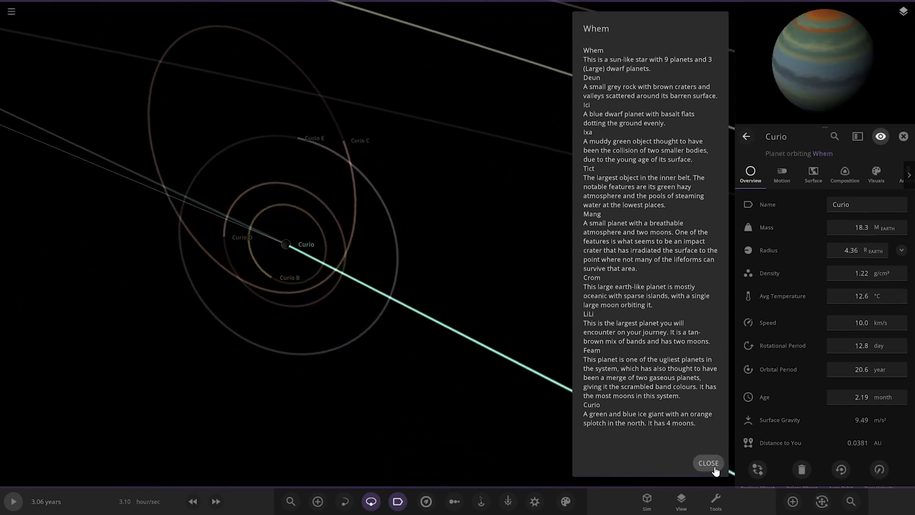
# - Close the Whem description and view details for LMO-4, LMO-6, LMO-9 and LMO-16 in turn
pyautogui.click(709, 463)
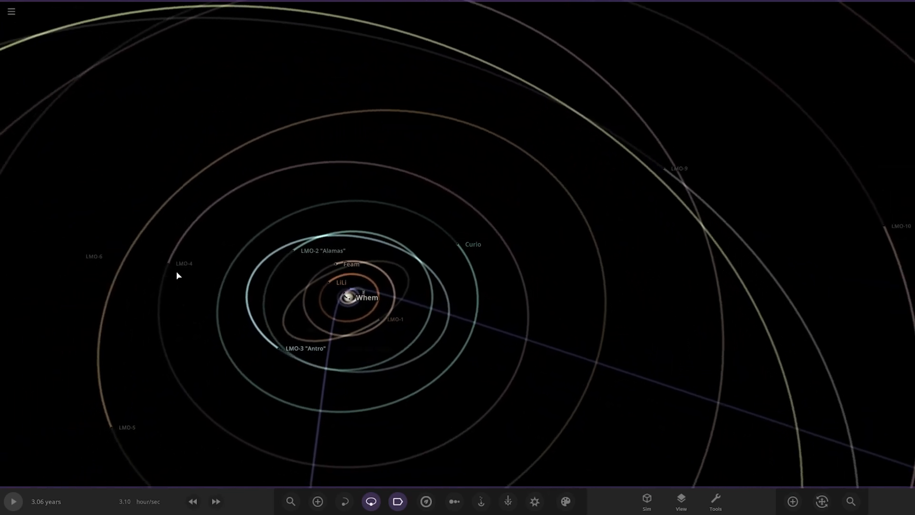
pyautogui.click(184, 263)
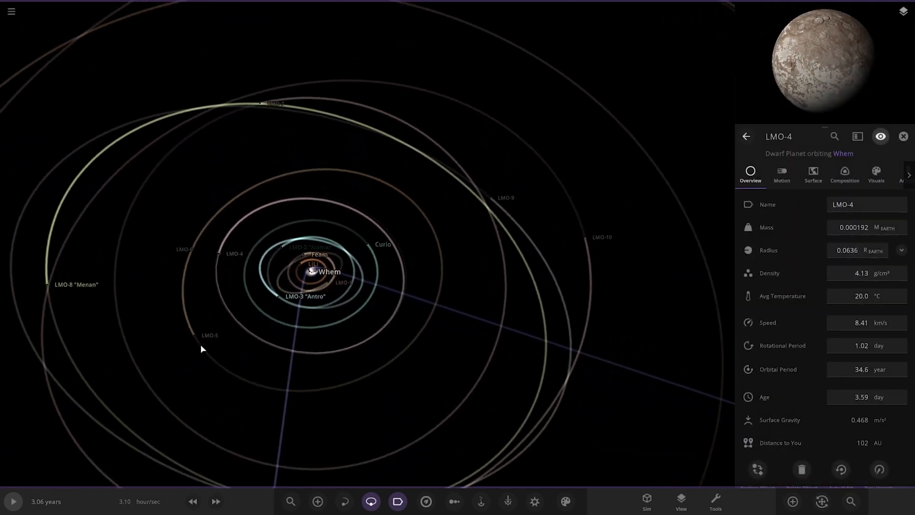
pyautogui.click(209, 334)
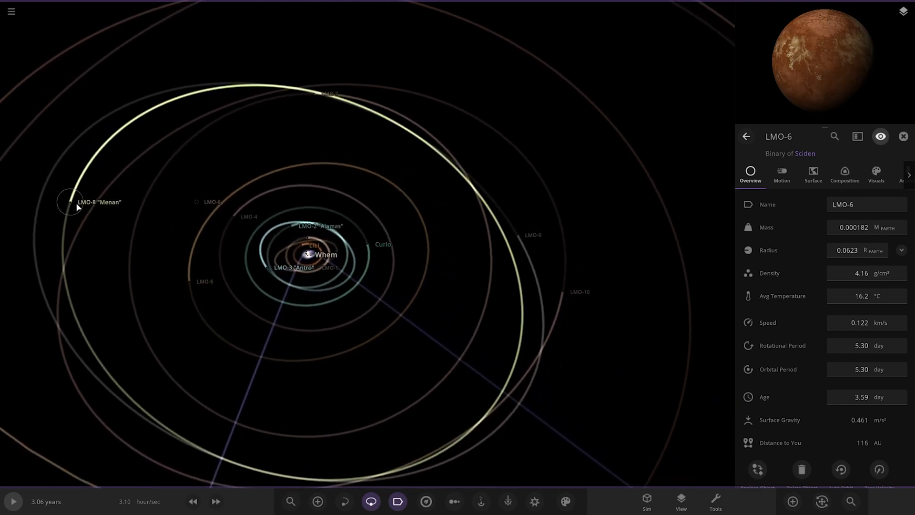
pyautogui.click(69, 201)
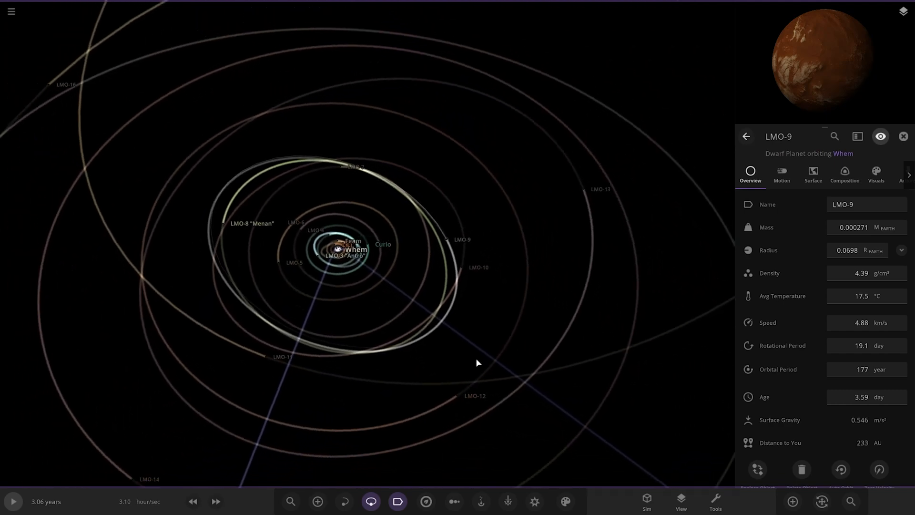
pyautogui.click(580, 190)
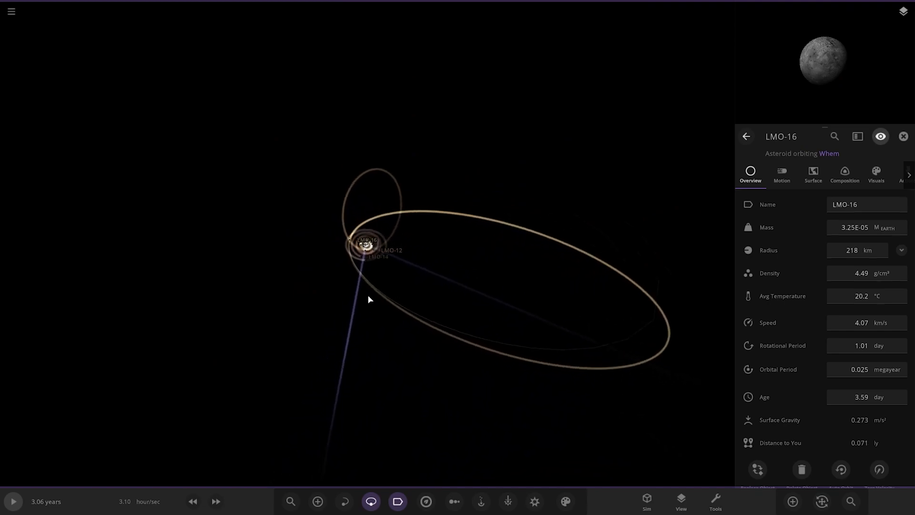
# - Zoom out to follow rogue planet Nibiru's flyby and reach Deun near the star
pyautogui.scroll(-3)
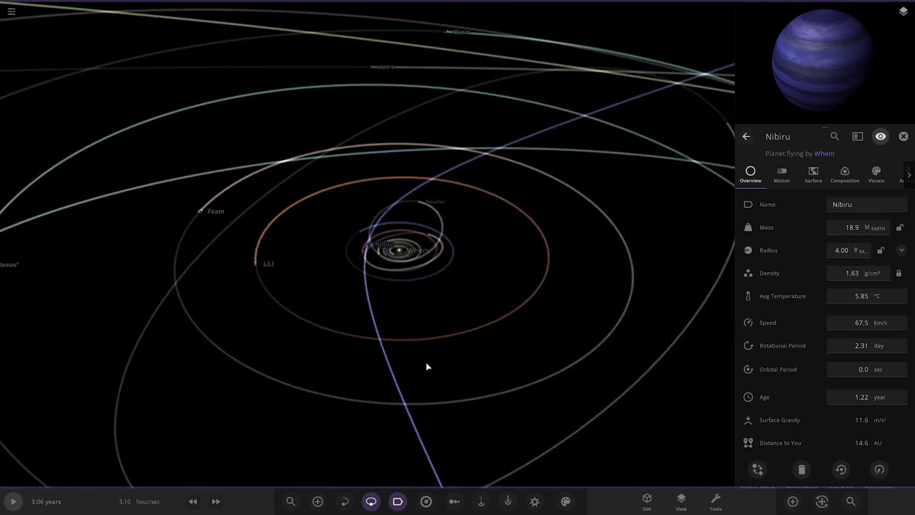
pyautogui.scroll(-3)
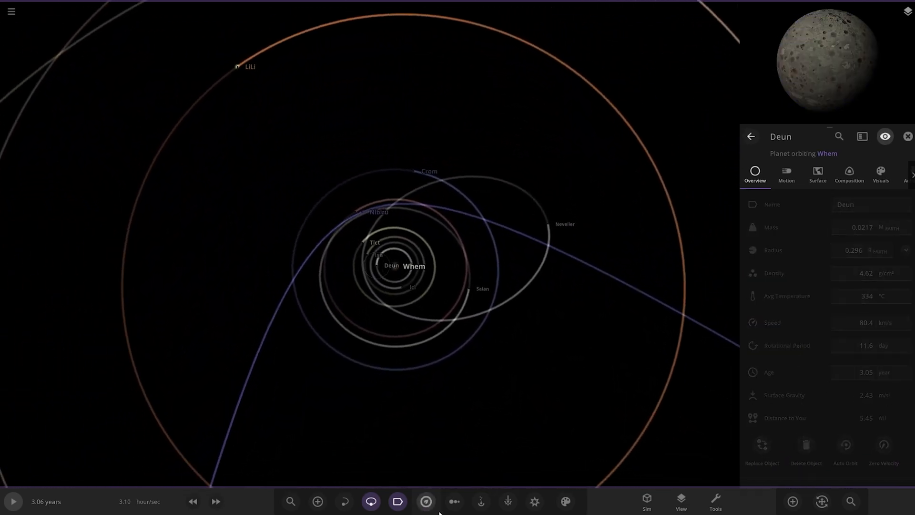
# - Line up the Whem system's bodies in a 1D Radius chart and select moon Lai
pyautogui.click(454, 501)
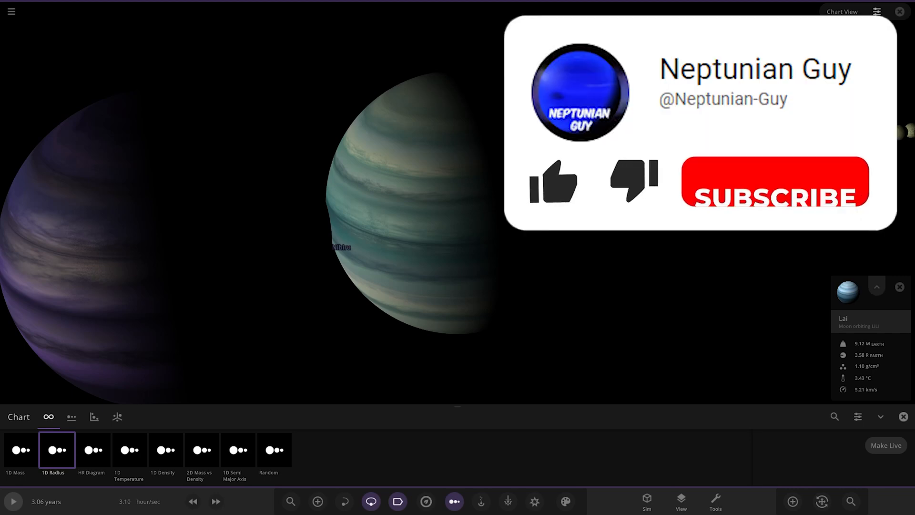
pyautogui.click(553, 182)
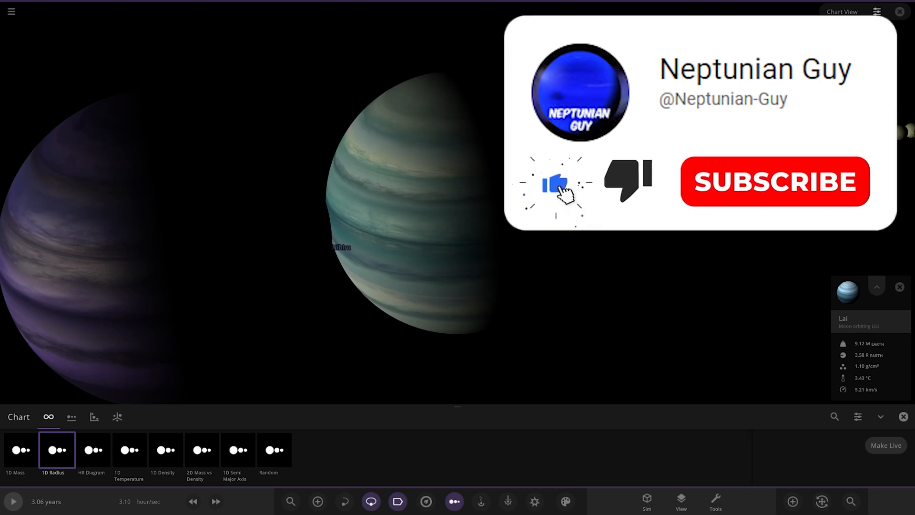